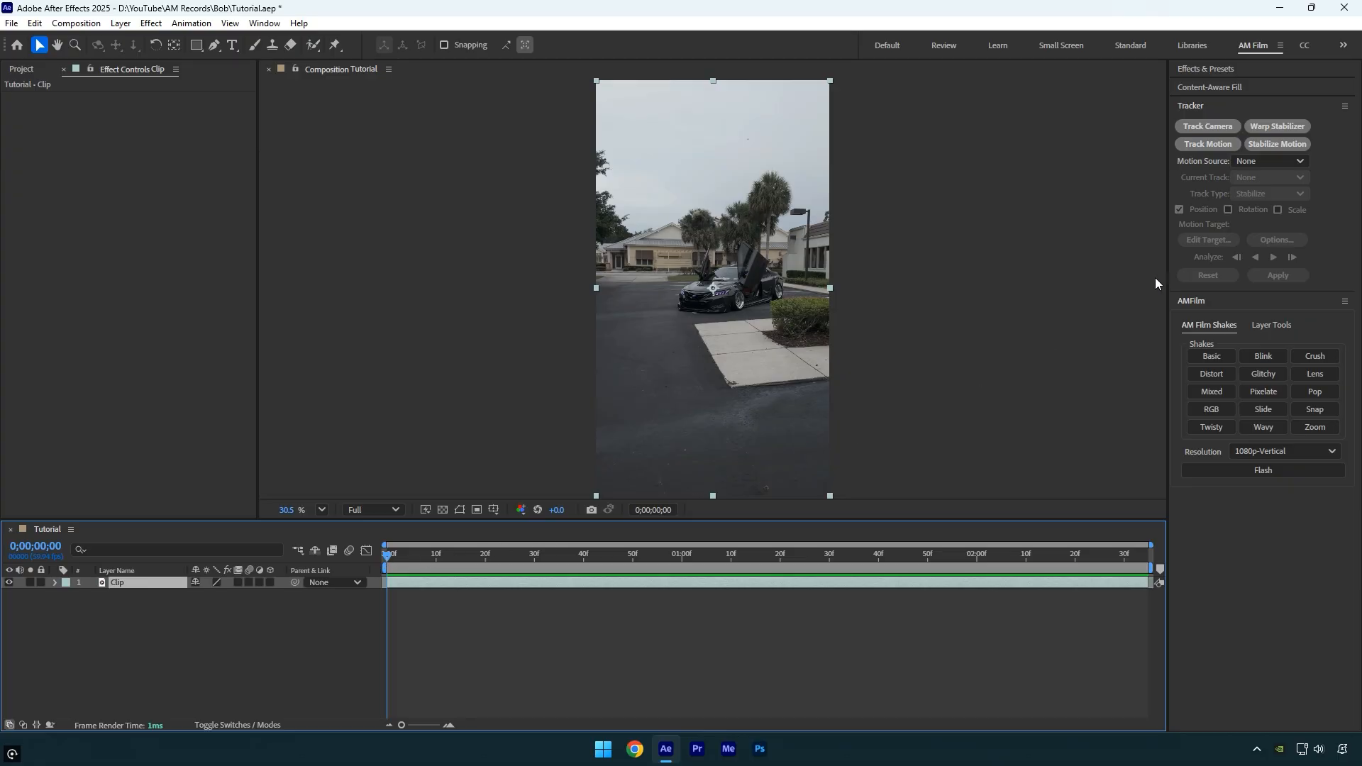
# Stabilize-track the headlight with an enlarged search box, adapting the feature every frame, then apply
pyautogui.click(1207, 143)
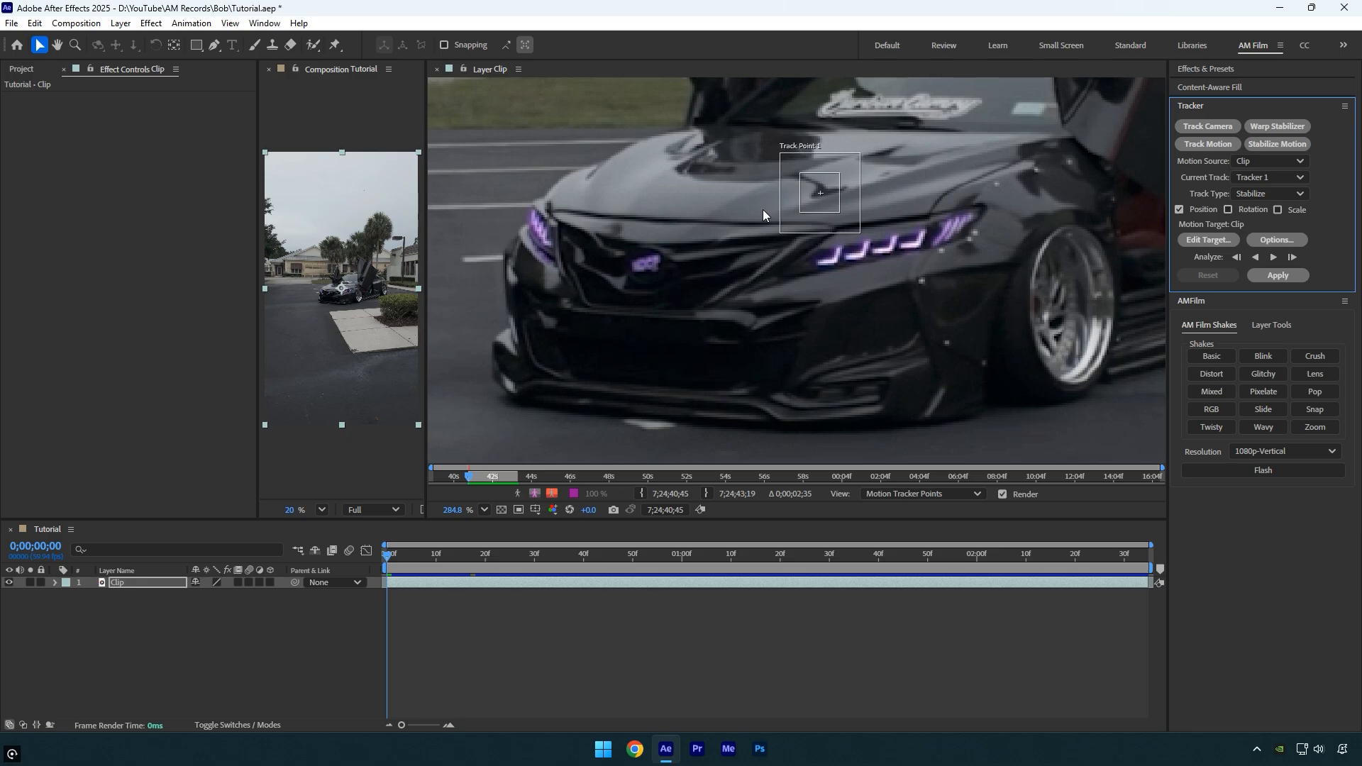
pyautogui.moveTo(818, 193); pyautogui.dragTo(818, 263)
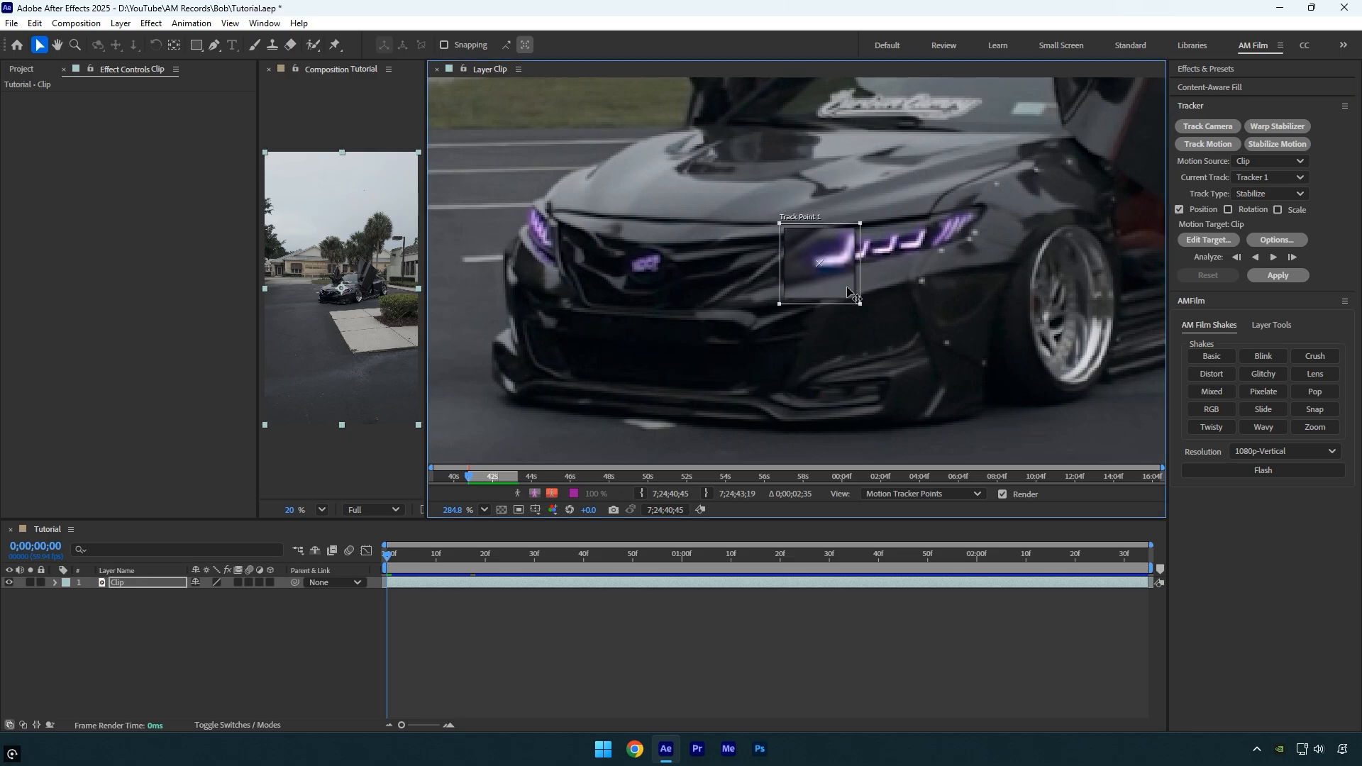
pyautogui.moveTo(848, 291); pyautogui.dragTo(867, 313)
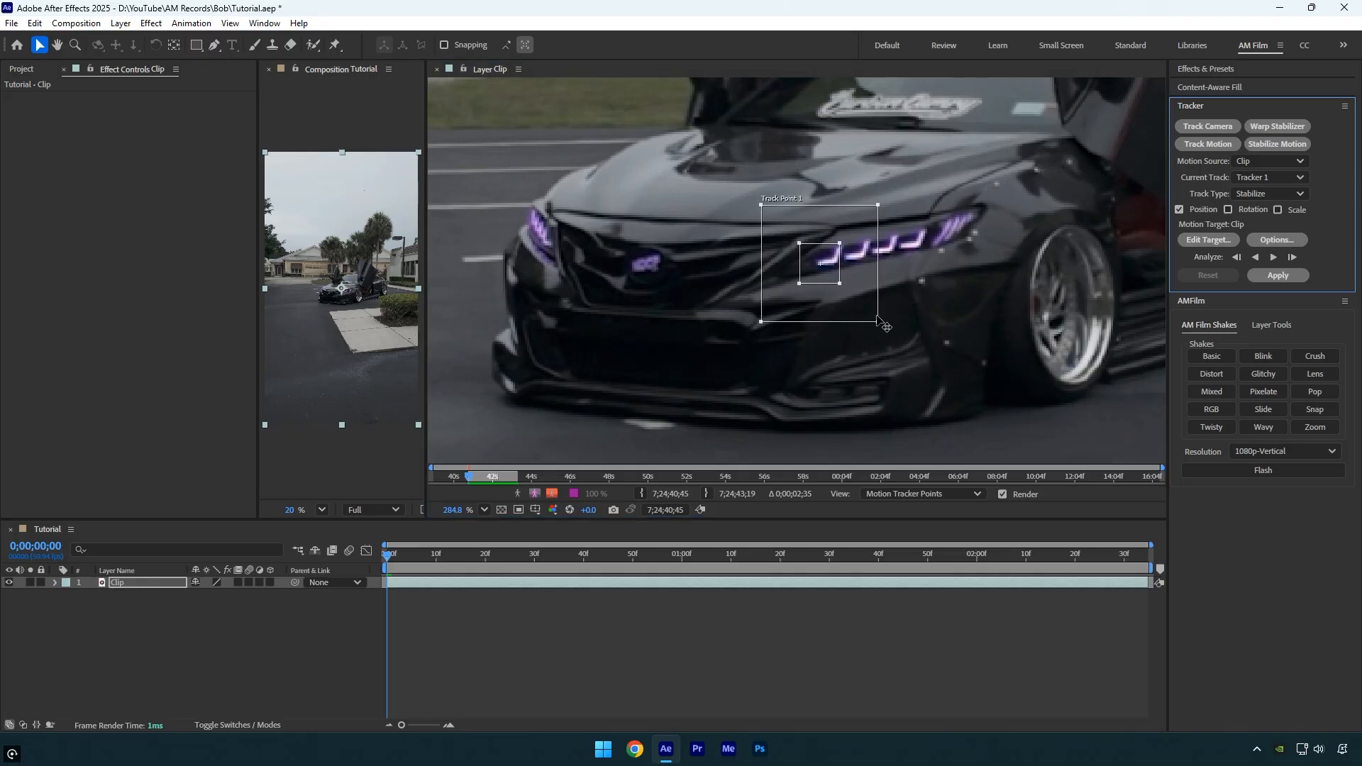
pyautogui.click(1278, 240)
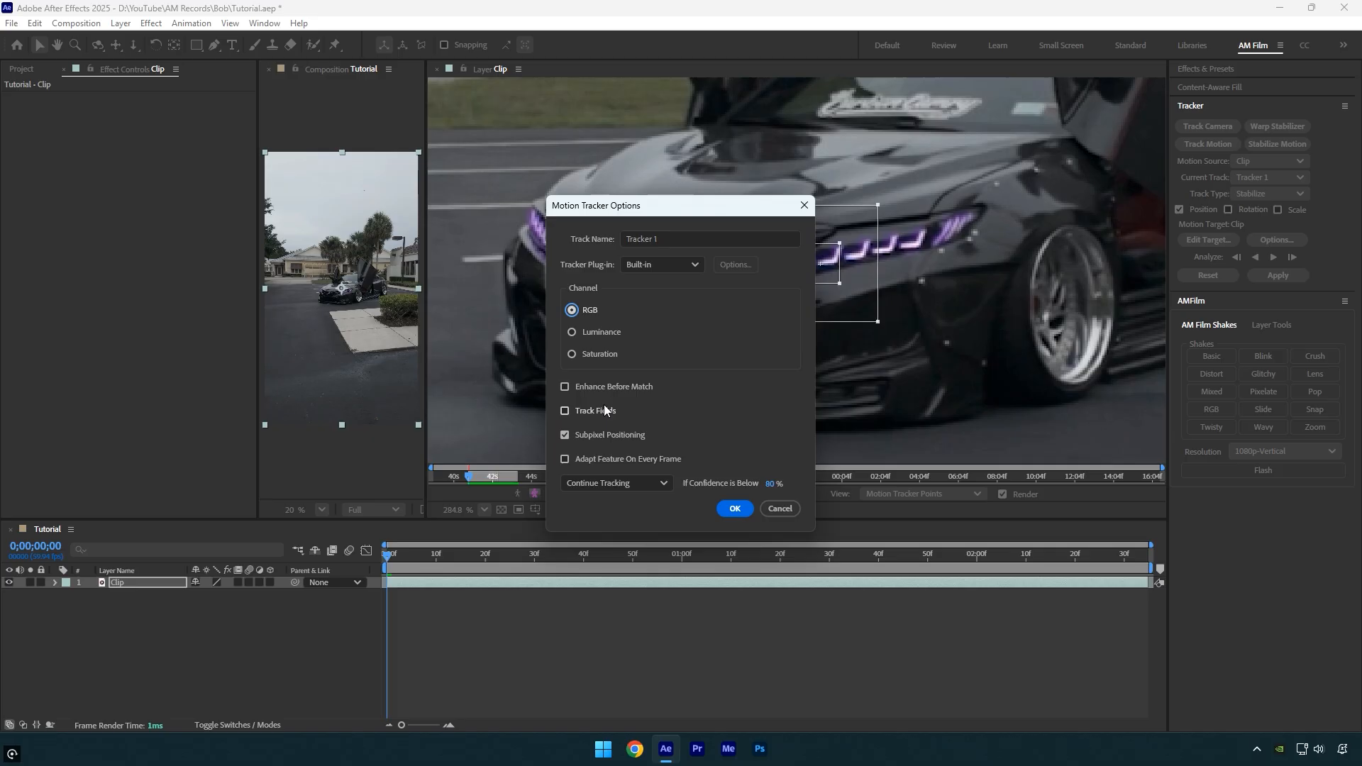
pyautogui.click(565, 459)
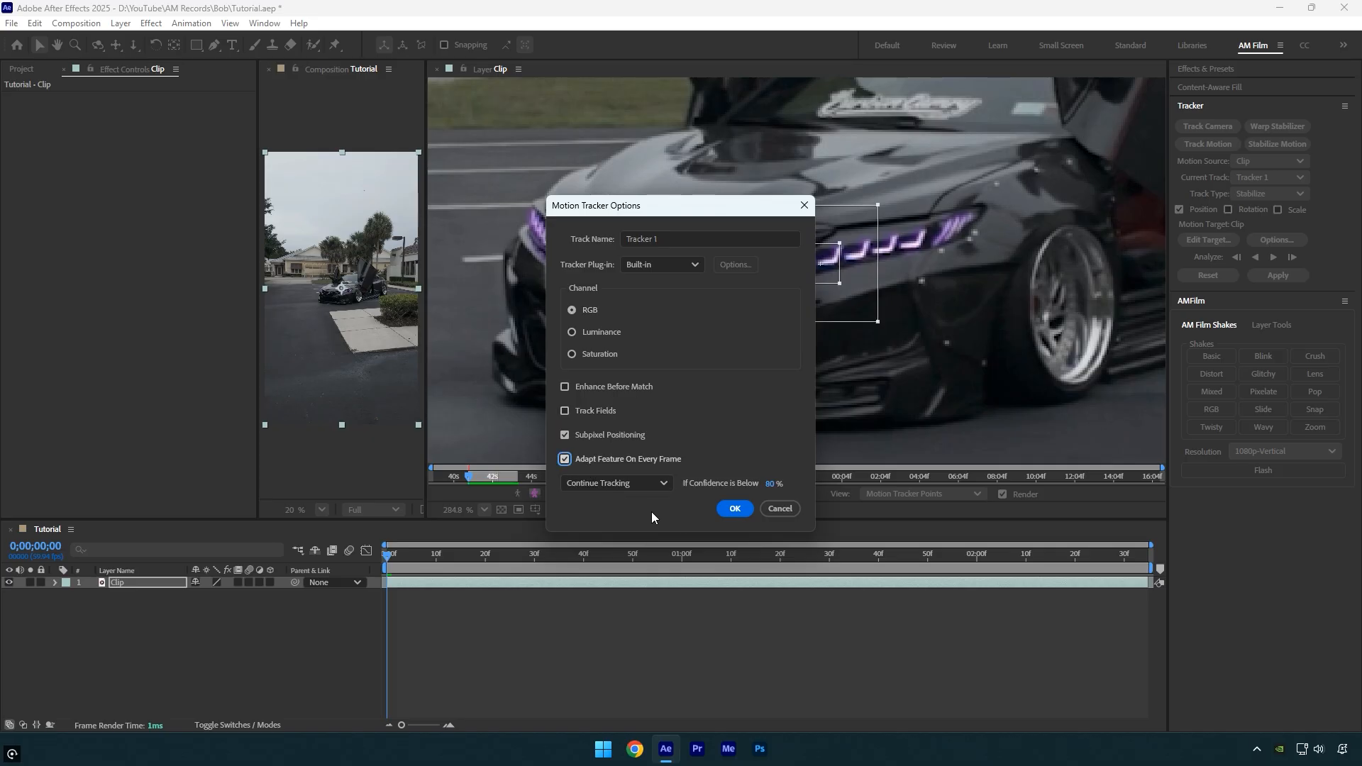
pyautogui.click(733, 508)
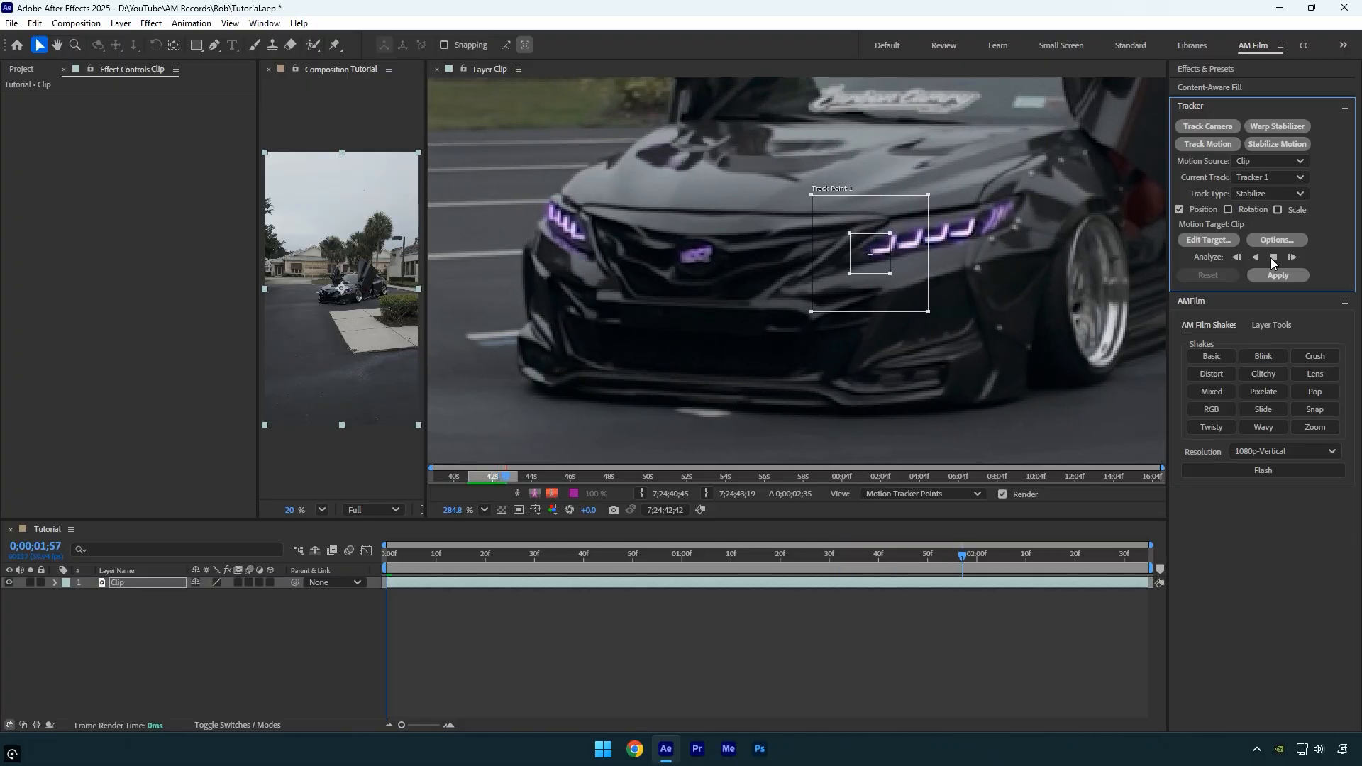
pyautogui.click(1277, 276)
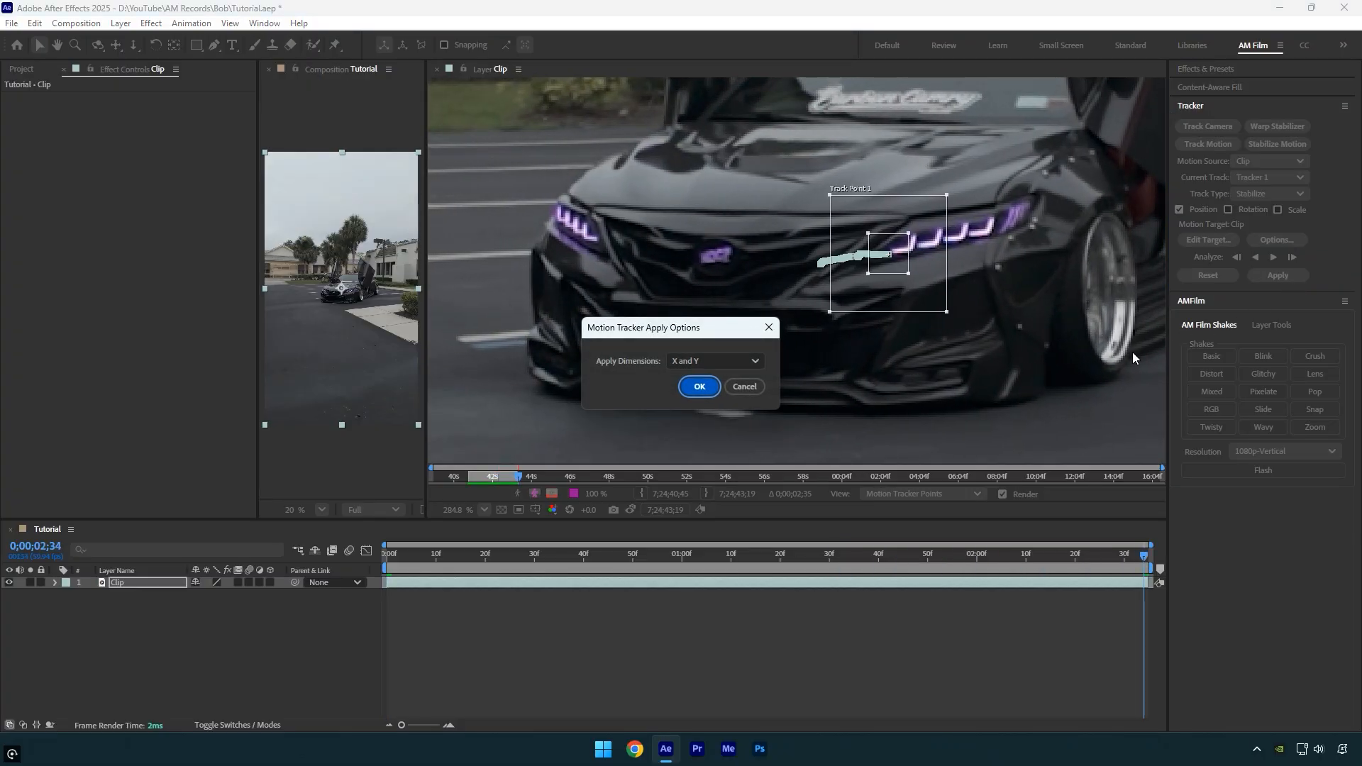
pyautogui.click(698, 387)
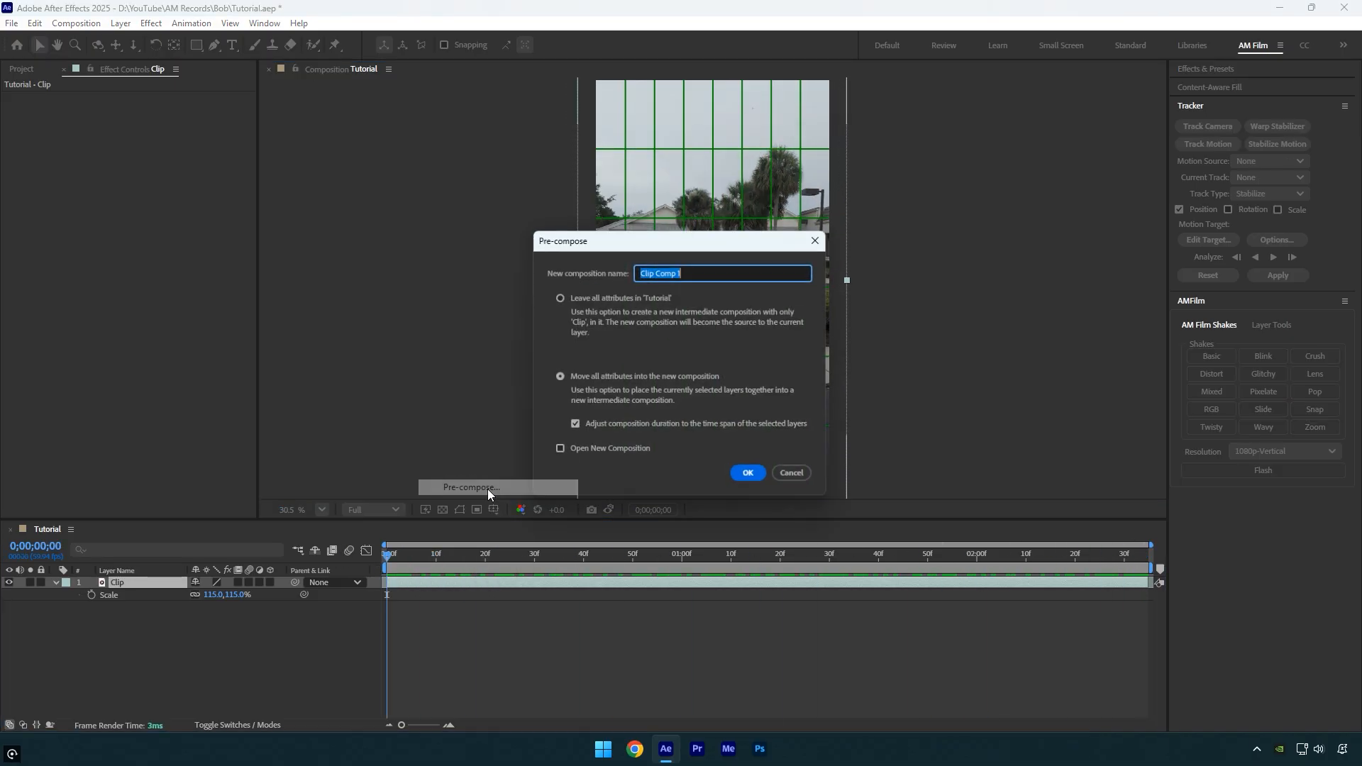
# Pre-compose the clip as 'Clip', moving all attributes into the new composition
pyautogui.write('Clip')
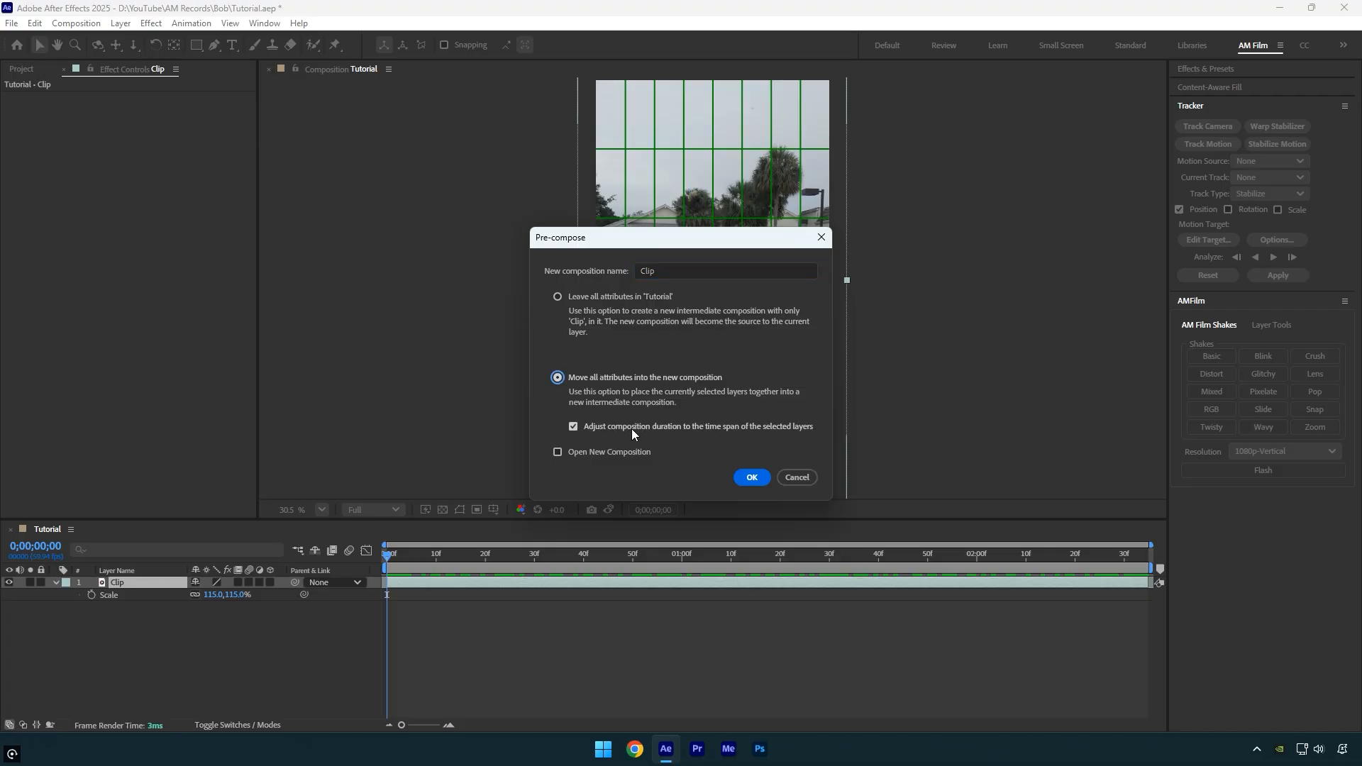
pyautogui.click(751, 476)
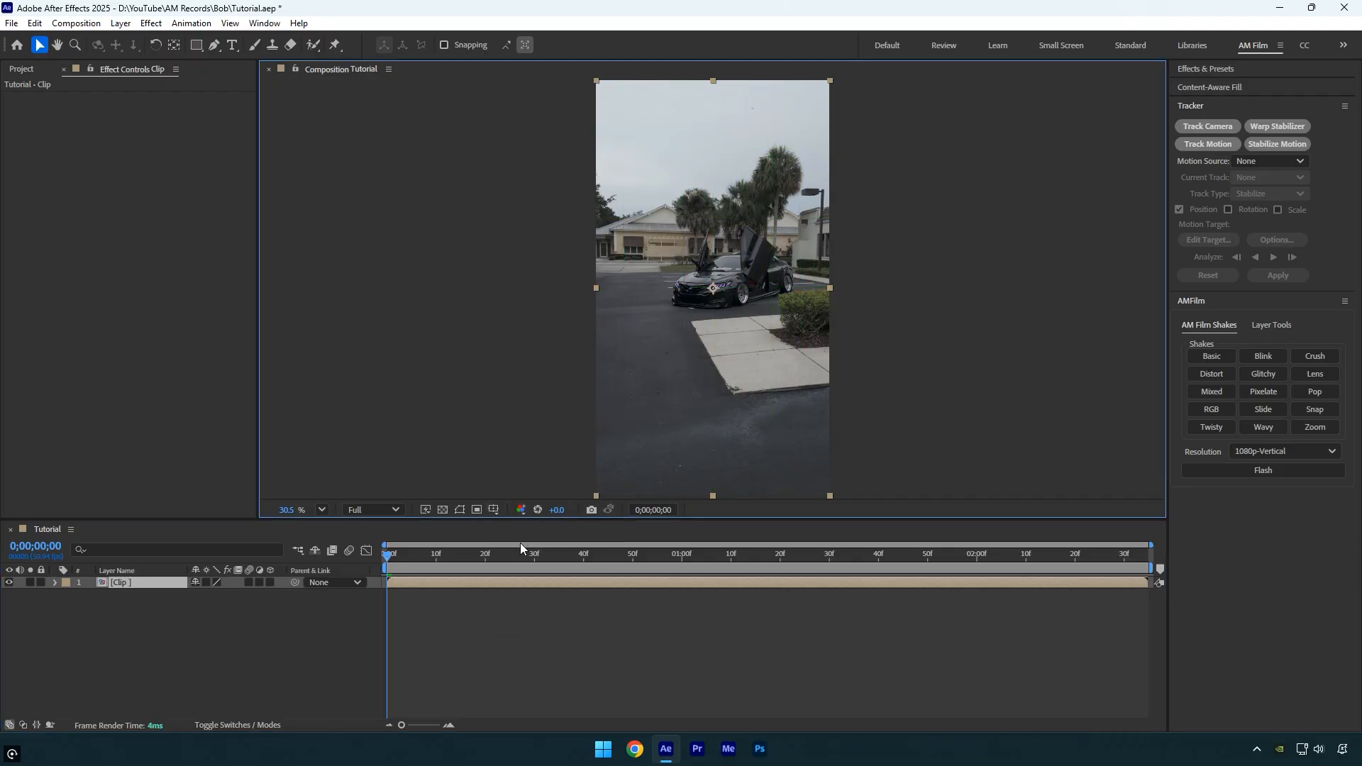
# Camera-track the Clip layer and create a solid and camera from ground points
pyautogui.click(1206, 126)
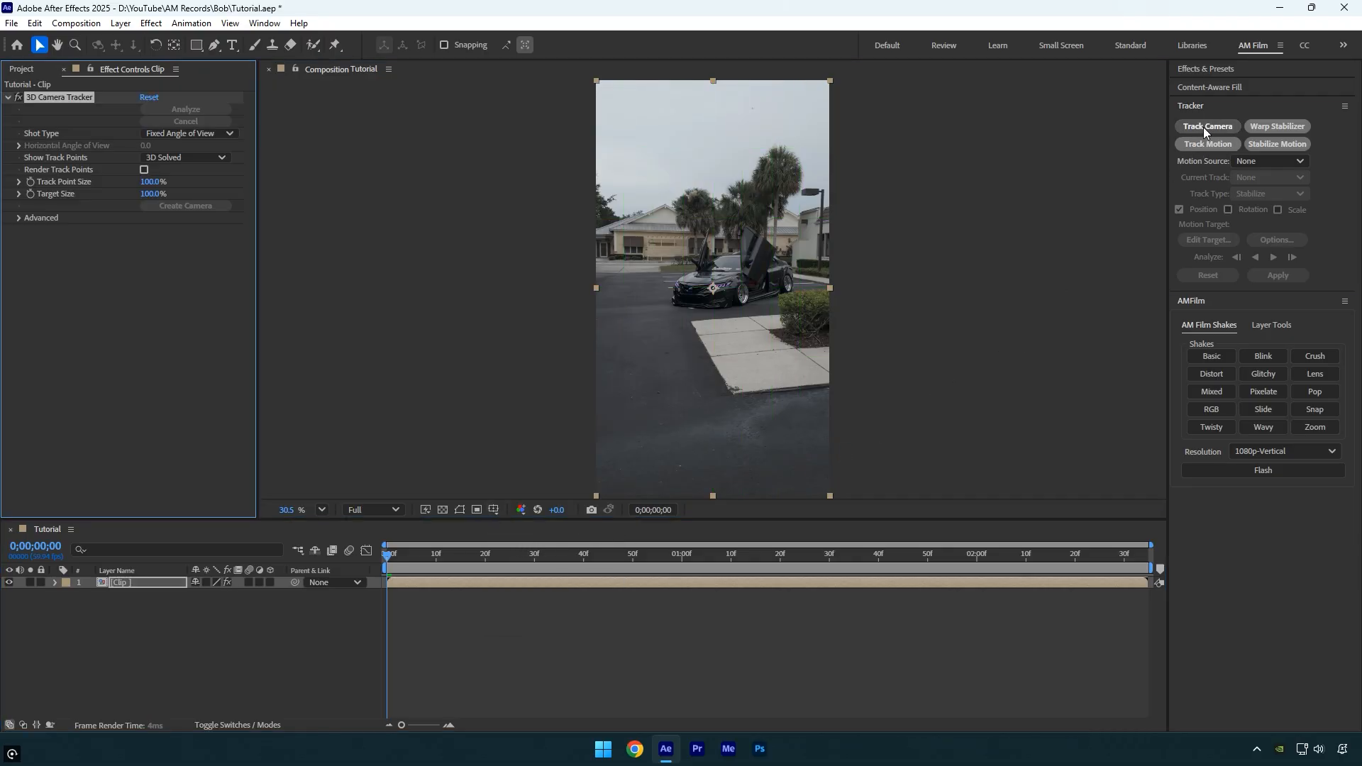
pyautogui.click(1207, 127)
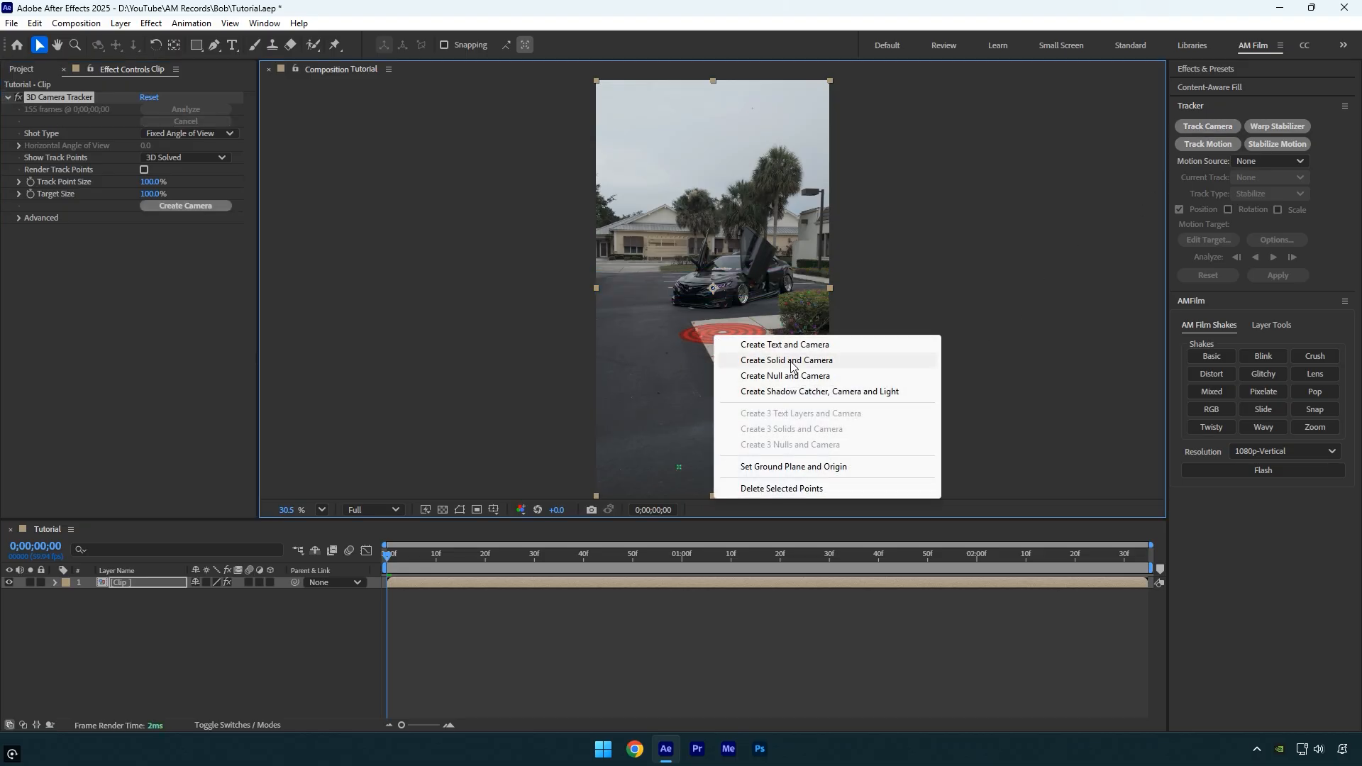
pyautogui.click(785, 360)
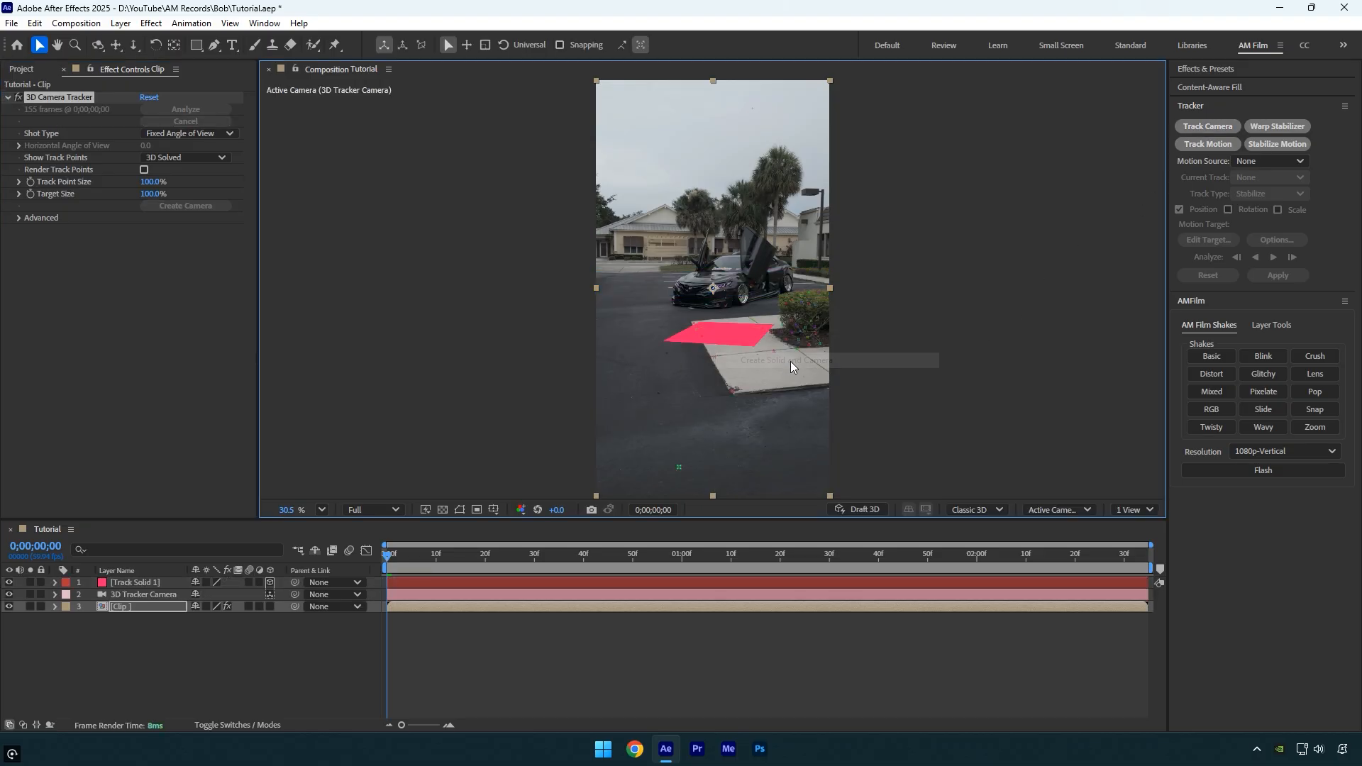
pyautogui.click(20, 69)
pyautogui.write('key')
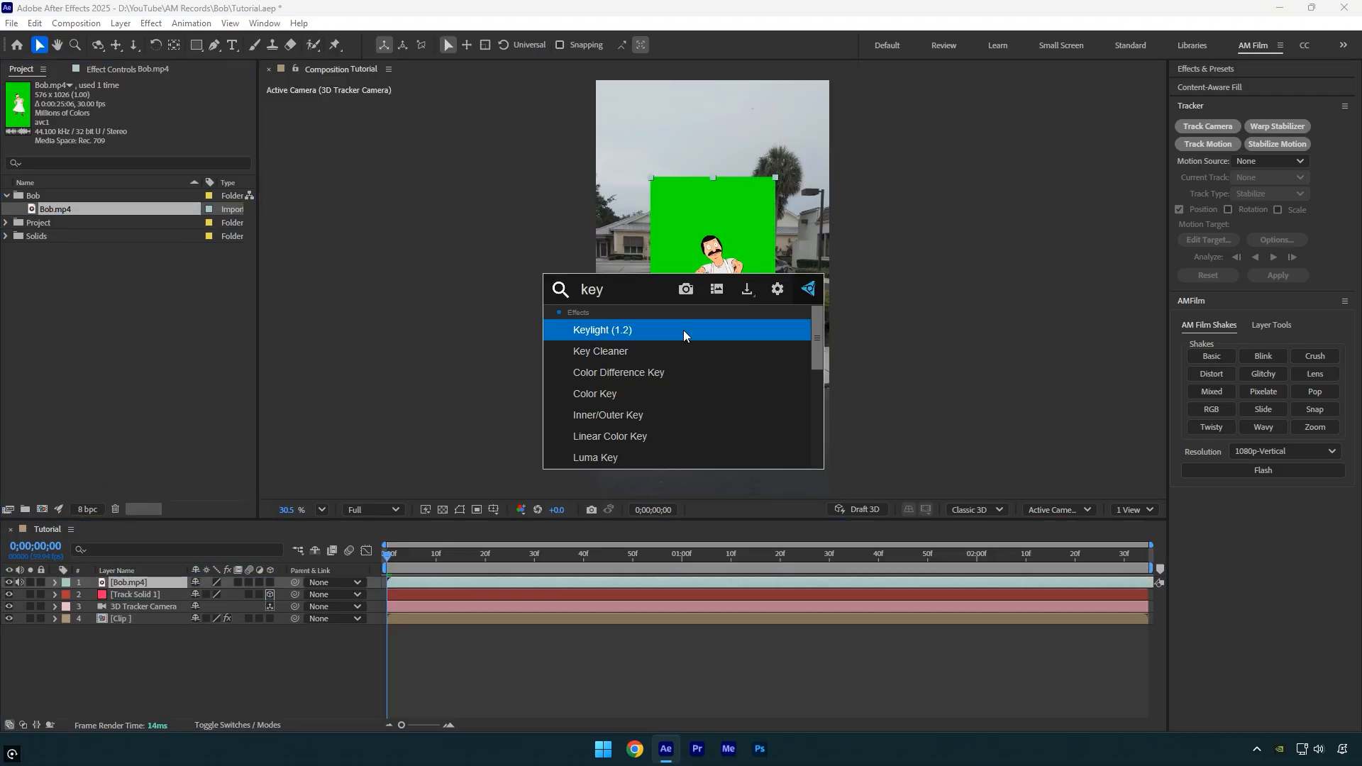
# Apply Keylight (1.2) to the Bob.mp4 layer to remove its green screen
pyautogui.doubleClick(603, 329)
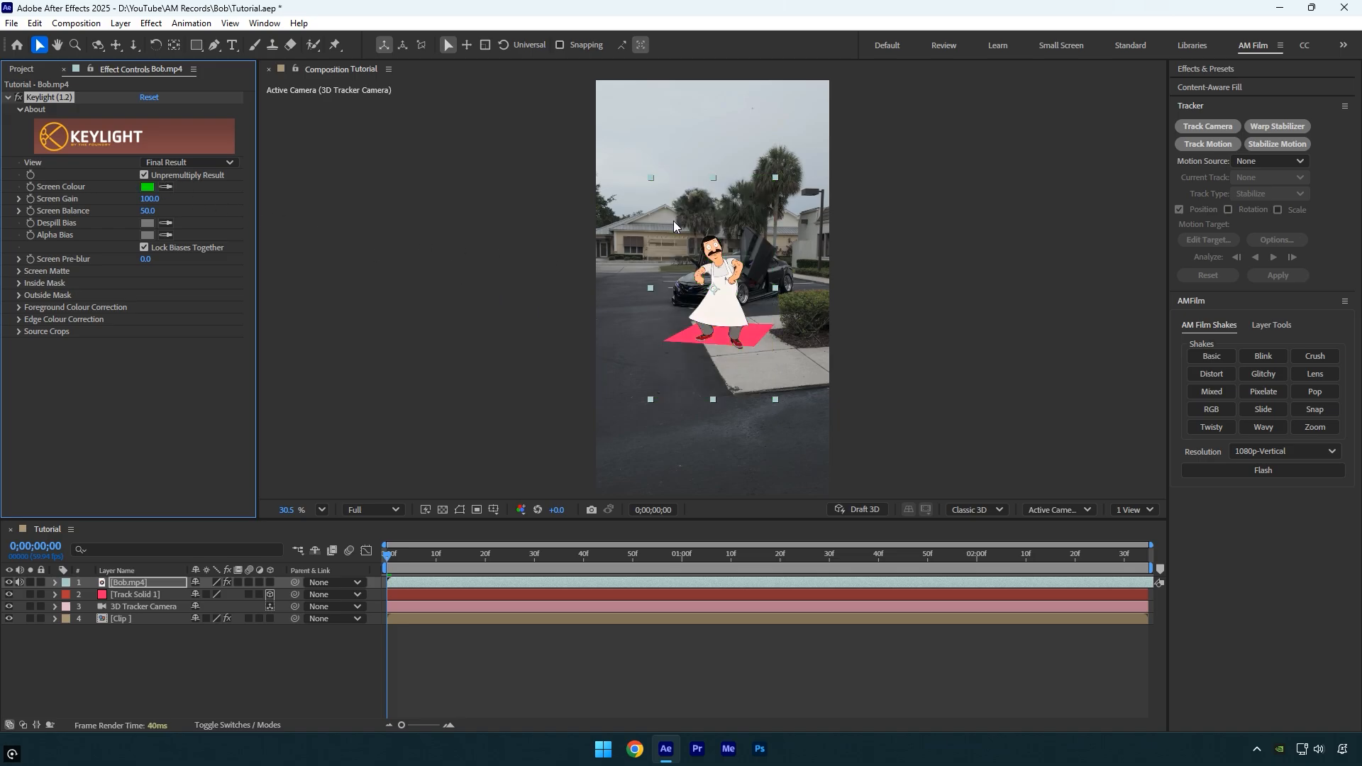
pyautogui.moveTo(271, 589)
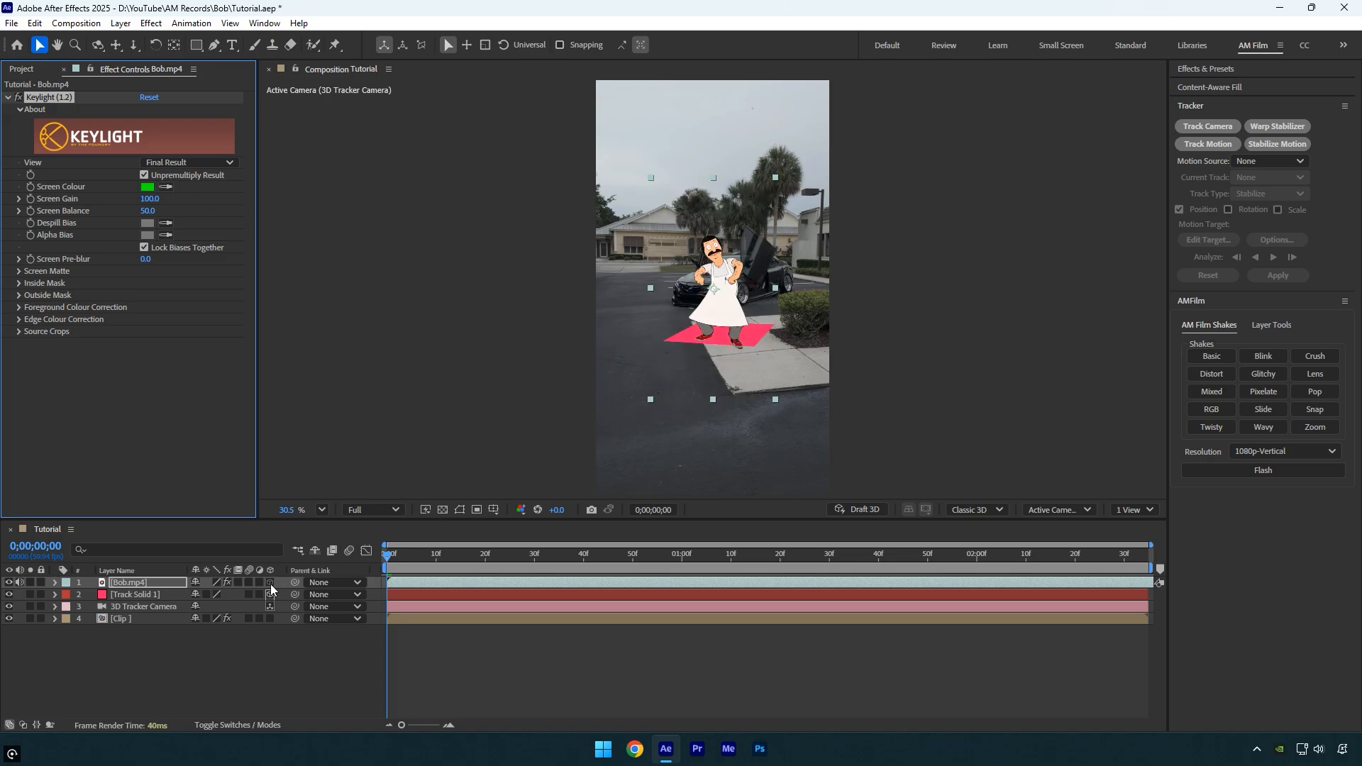
# Select Track Solid 1, reveal its Position and copy the value
pyautogui.click(135, 595)
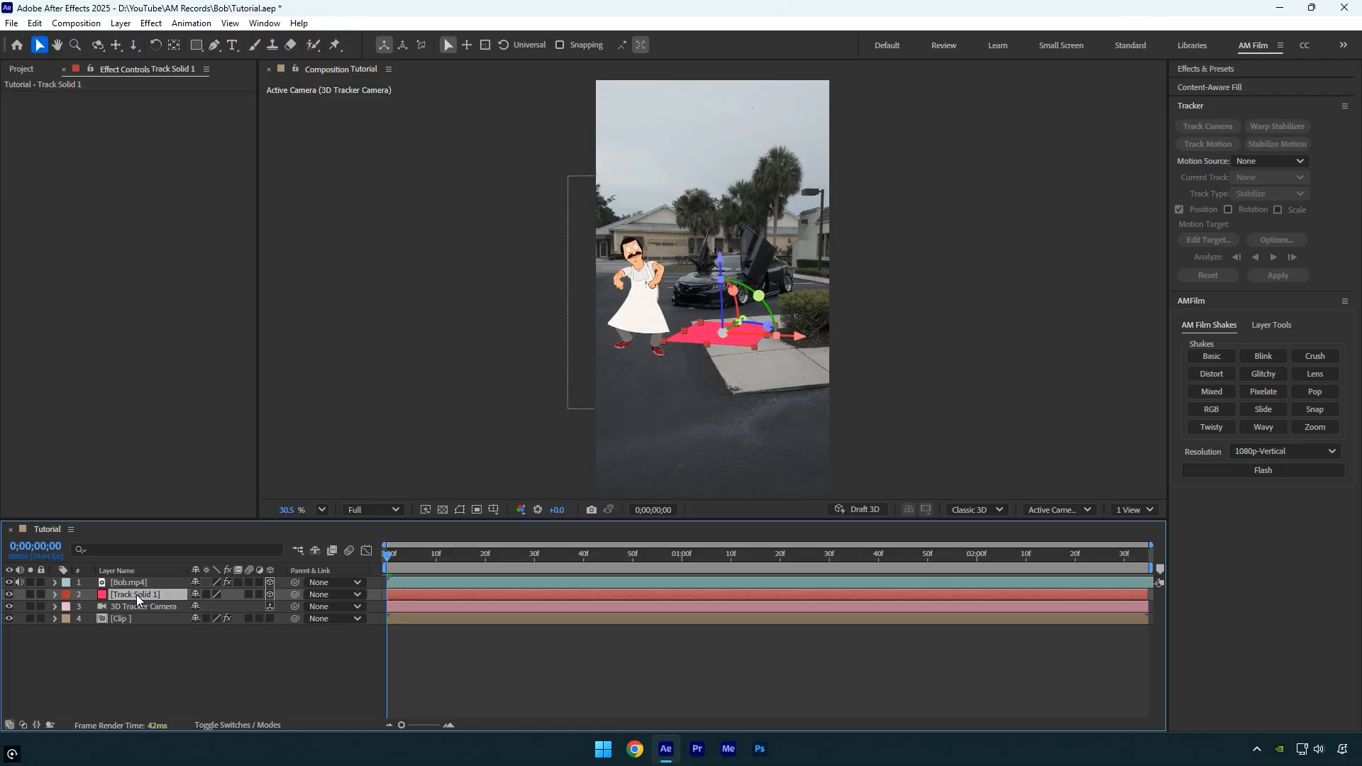
pyautogui.click(53, 595)
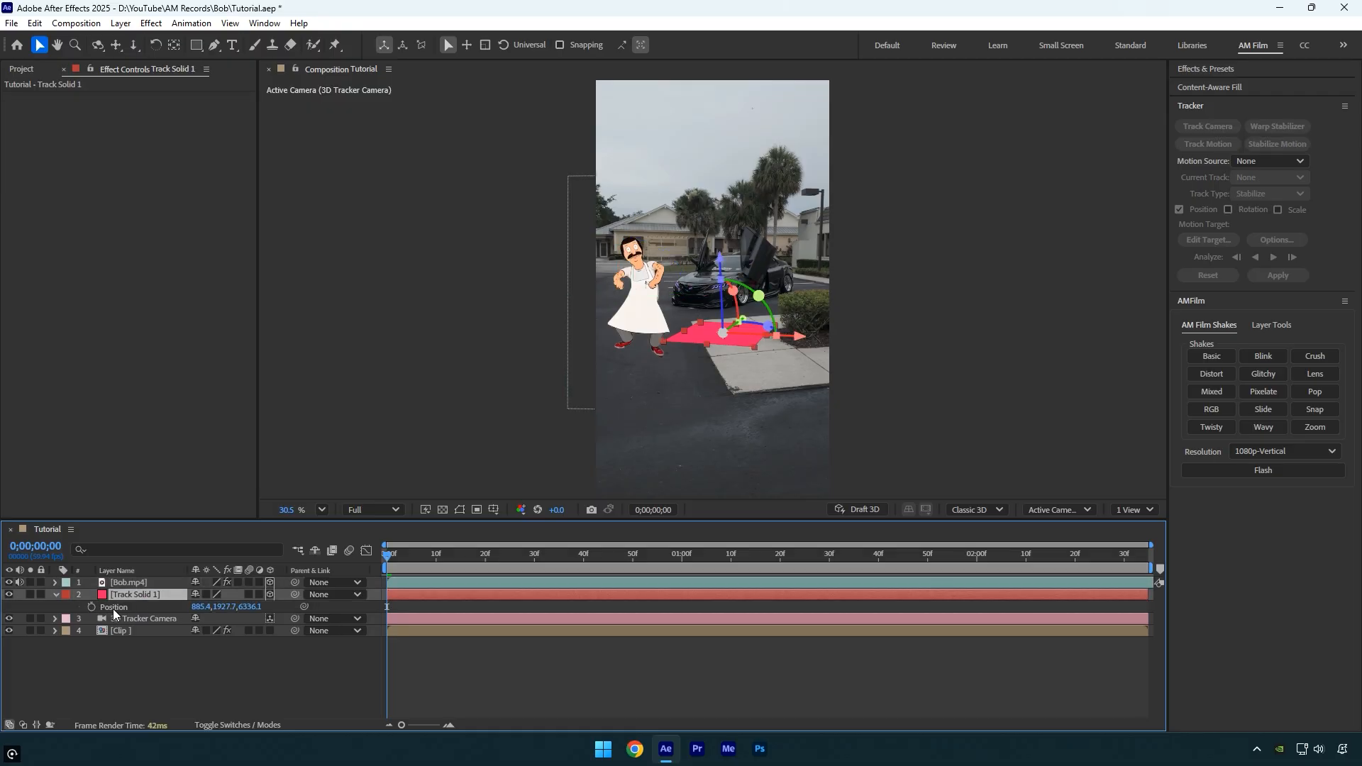
pyautogui.click(128, 582)
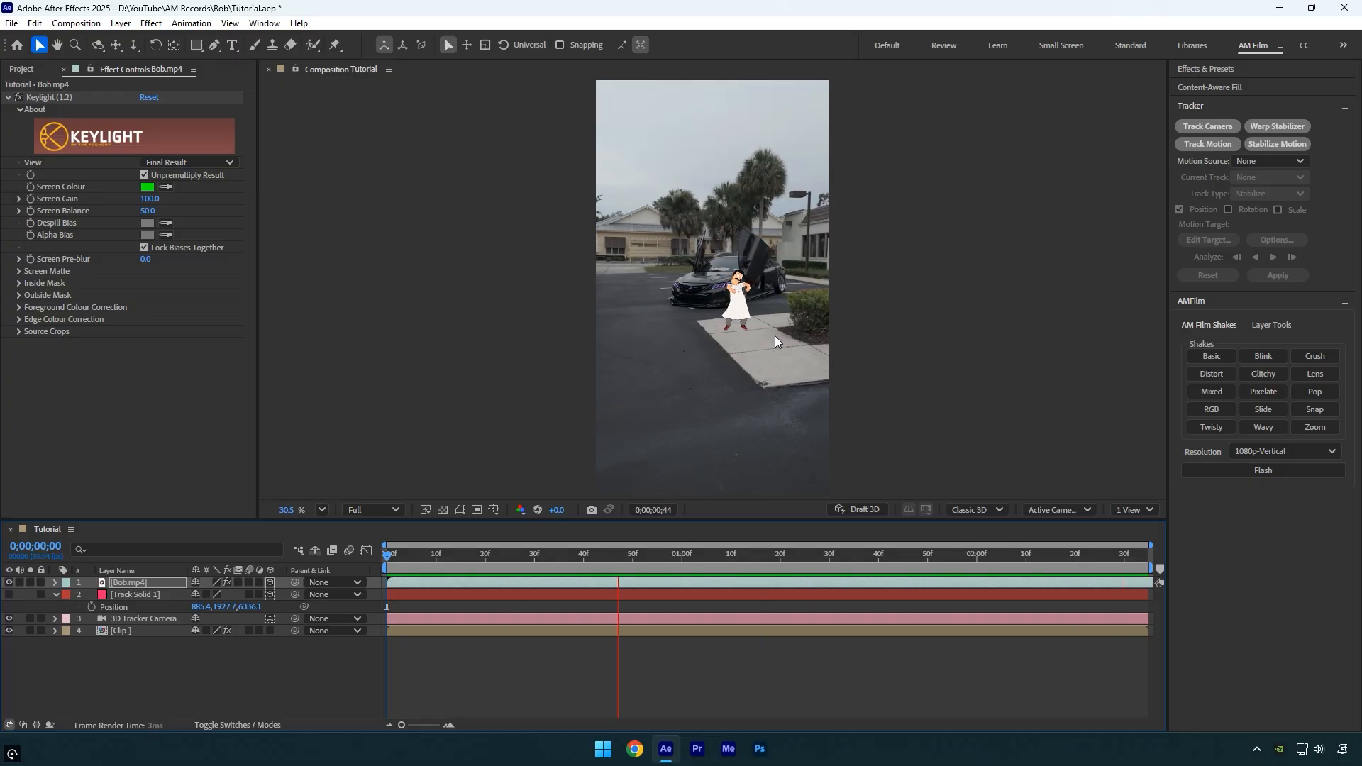
# Select the Bob.mp4 layer and duplicate it with Ctrl+D for the shadow
pyautogui.click(632, 554)
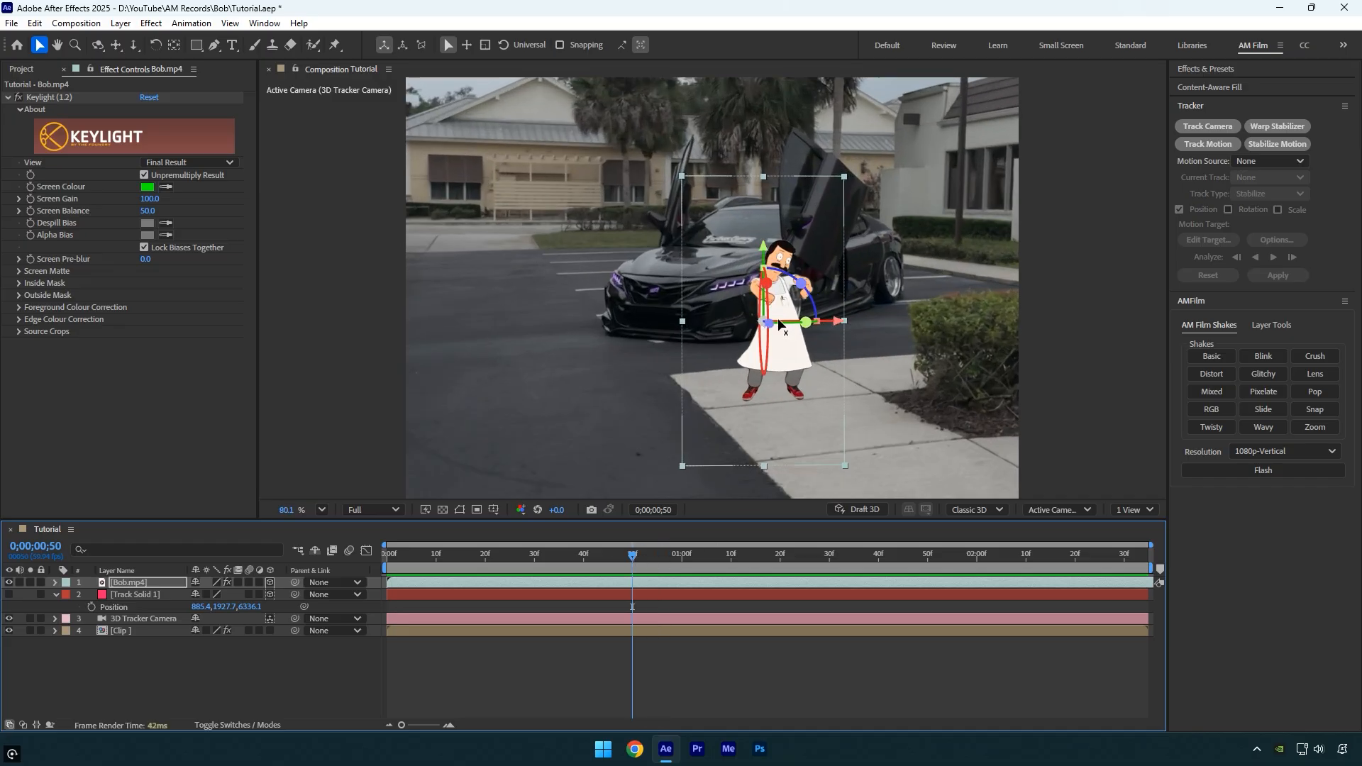
pyautogui.press('ctrl+d')
pyautogui.write('Shadow')
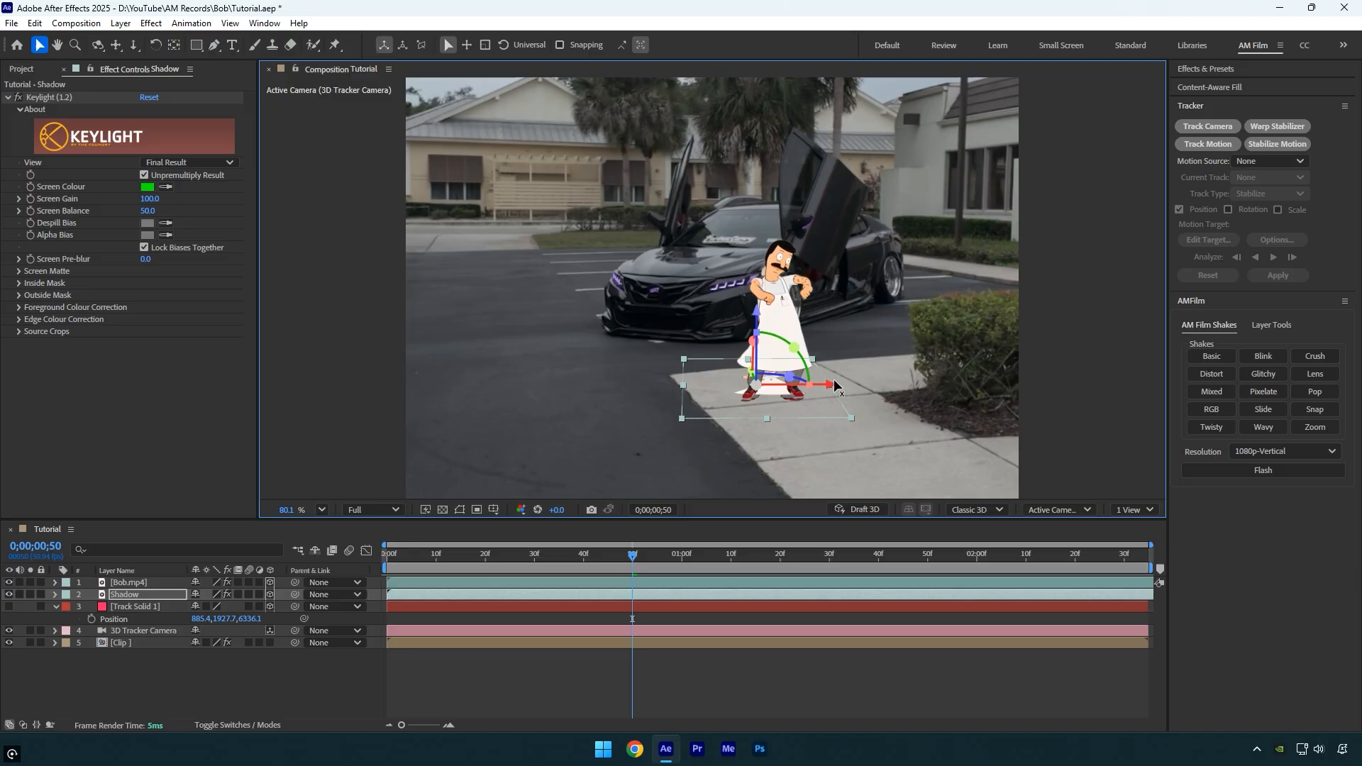
# Search for Gaussian Blur and set the Shadow layer's Fill colour to black
pyautogui.write('g')
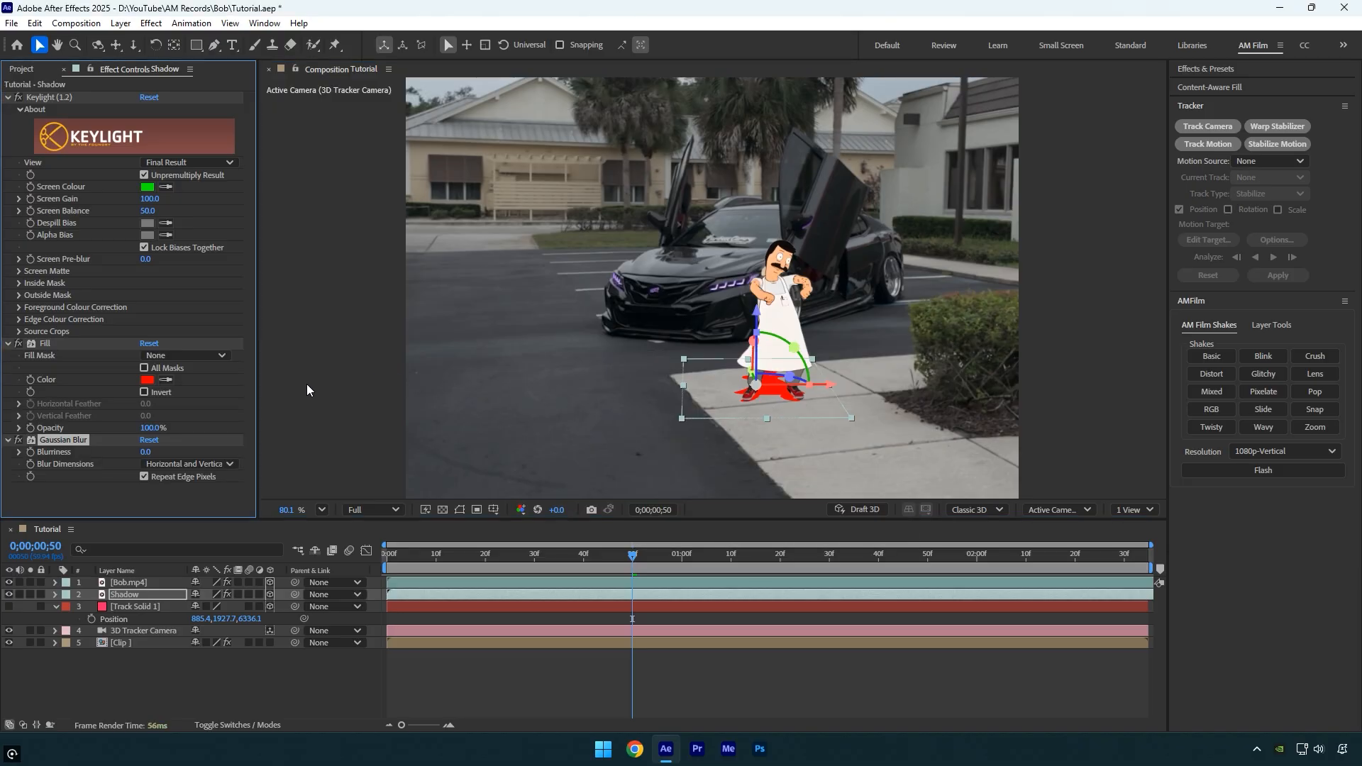
pyautogui.click(148, 380)
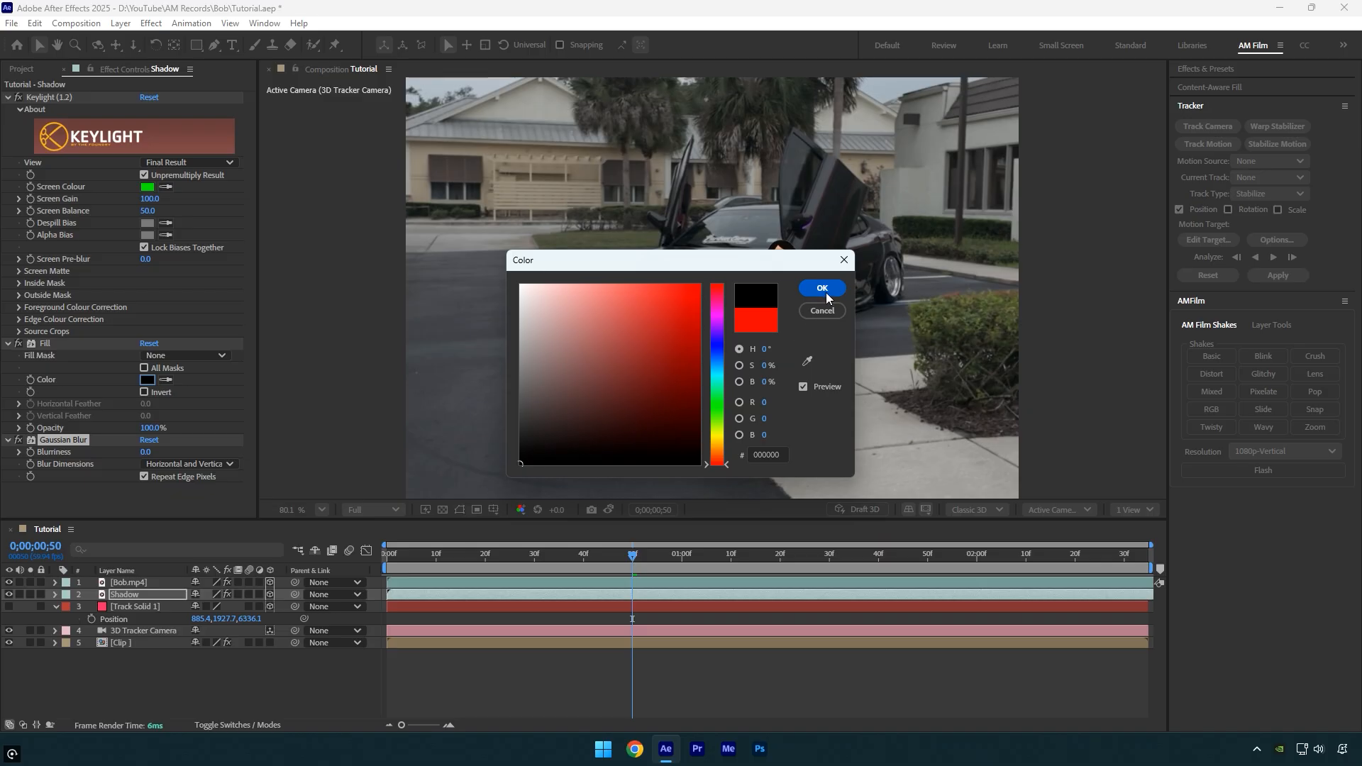
pyautogui.click(820, 288)
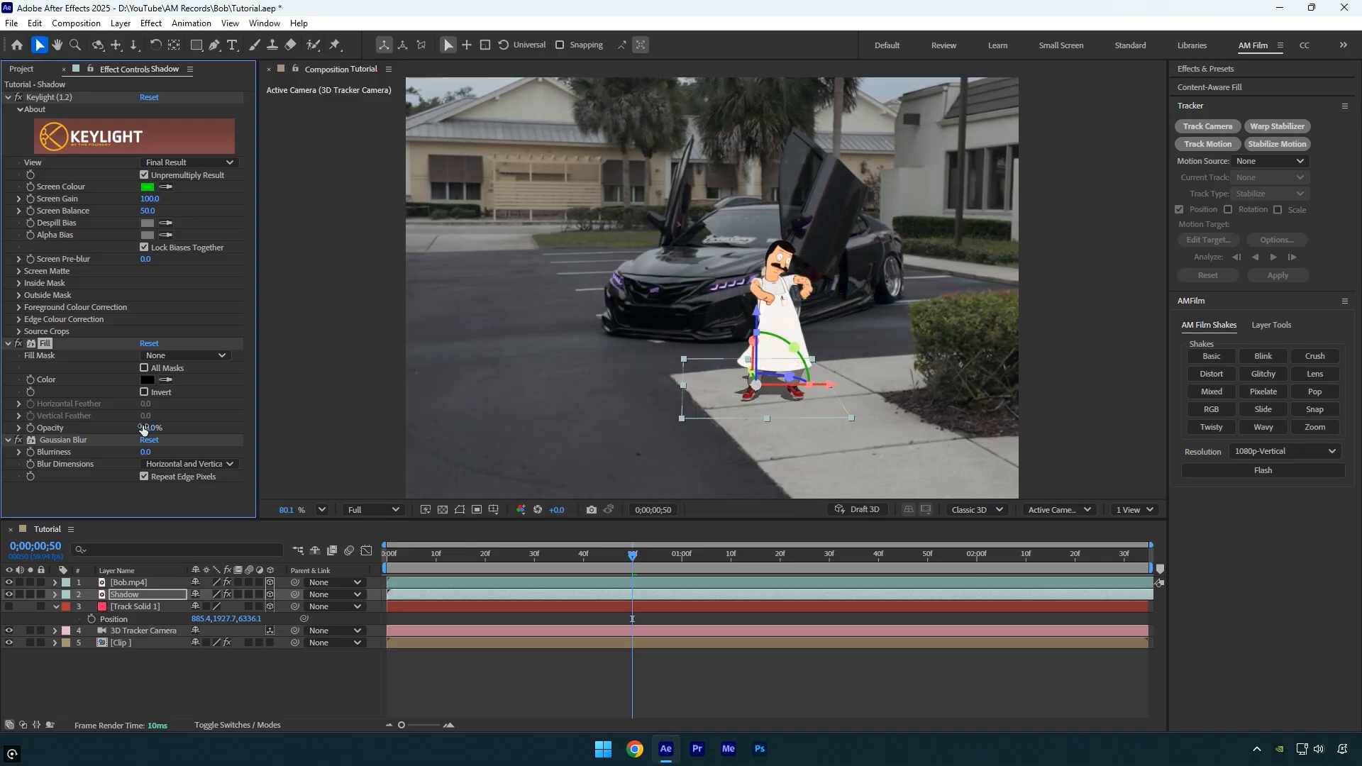